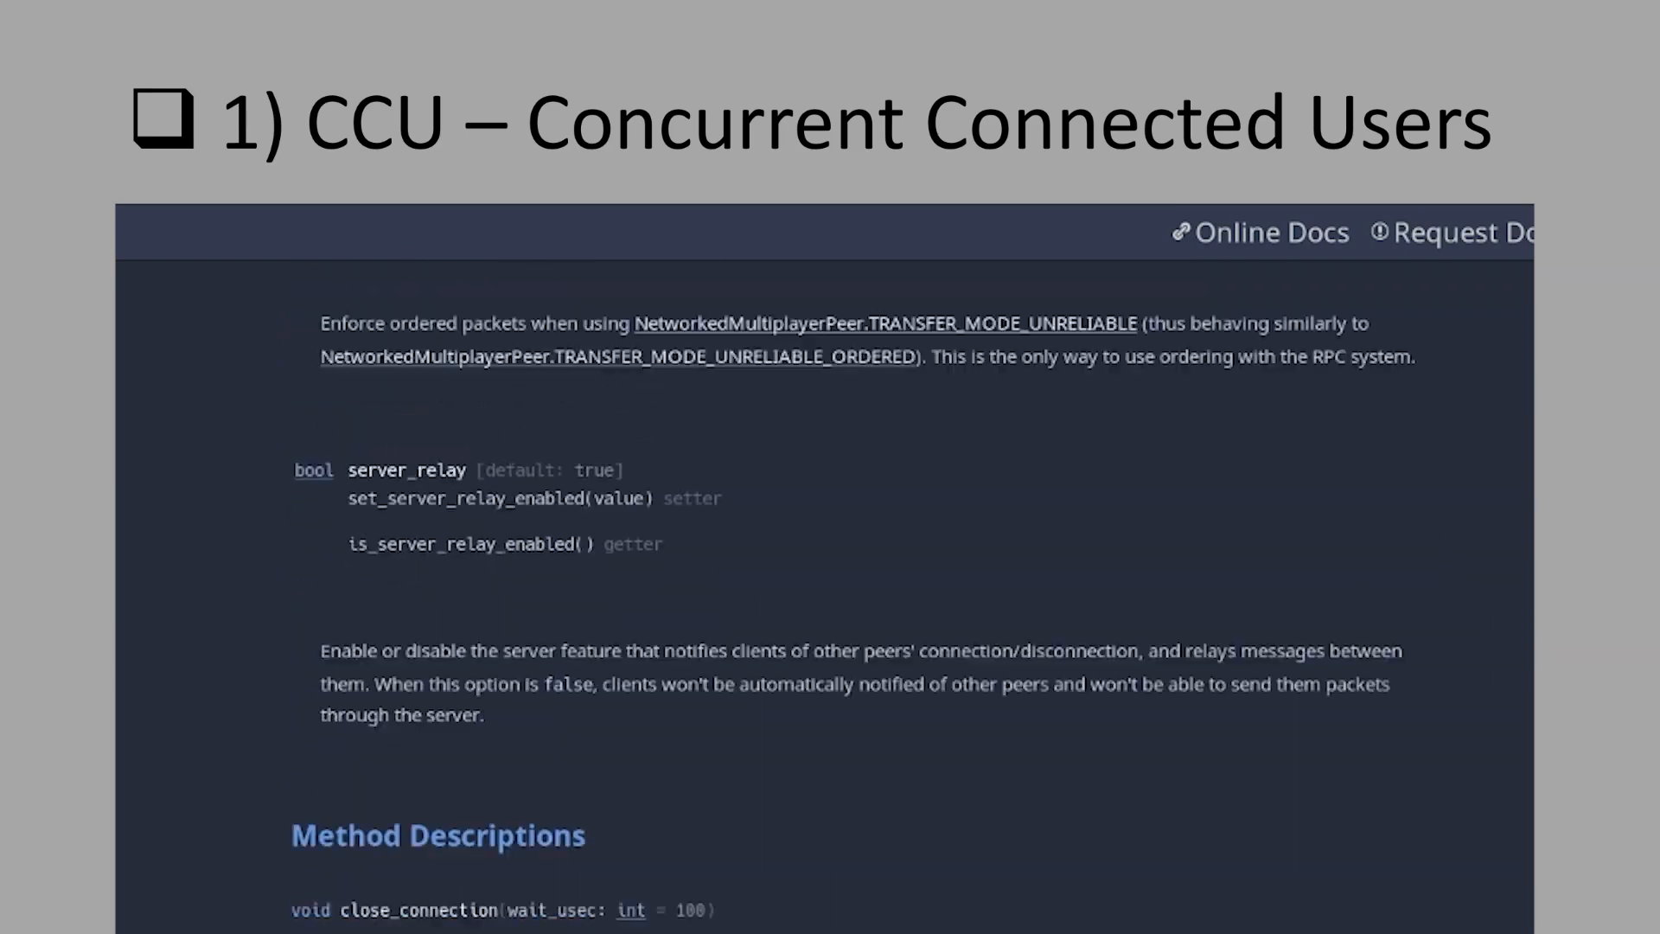
{"action": "scroll", "scroll_direction": "down", "scroll_amount": 3}
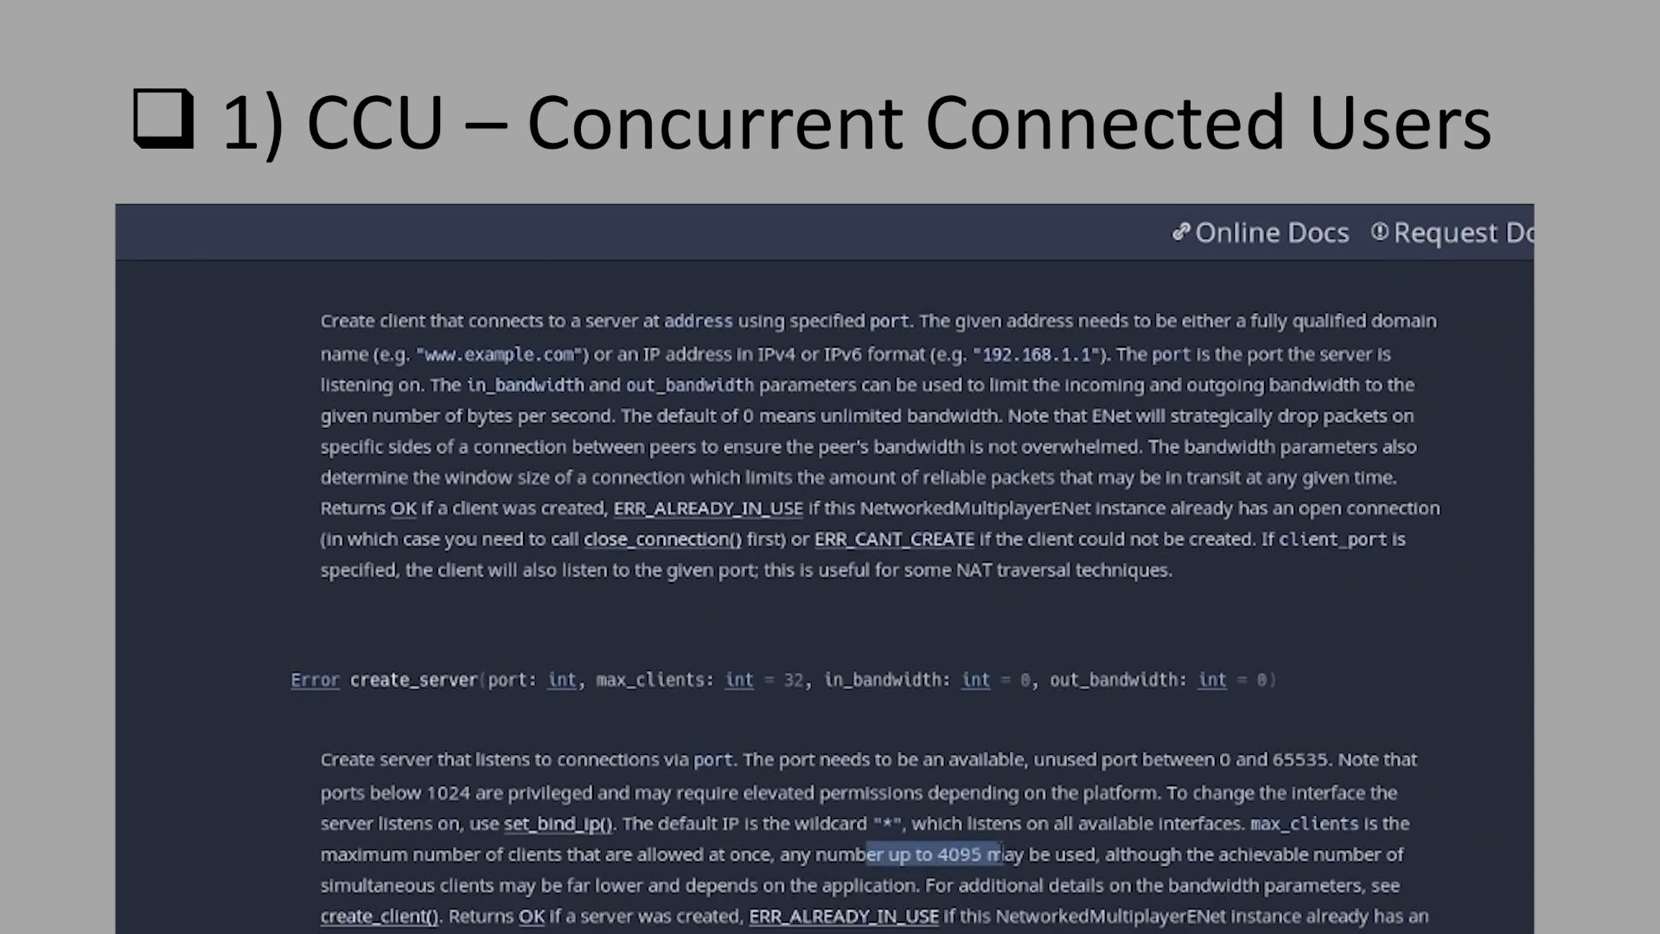